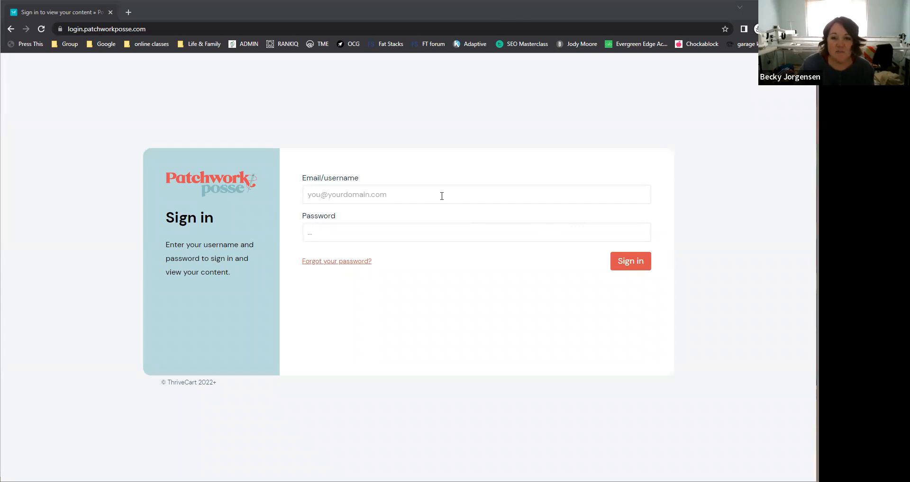
mouse_move(436, 192)
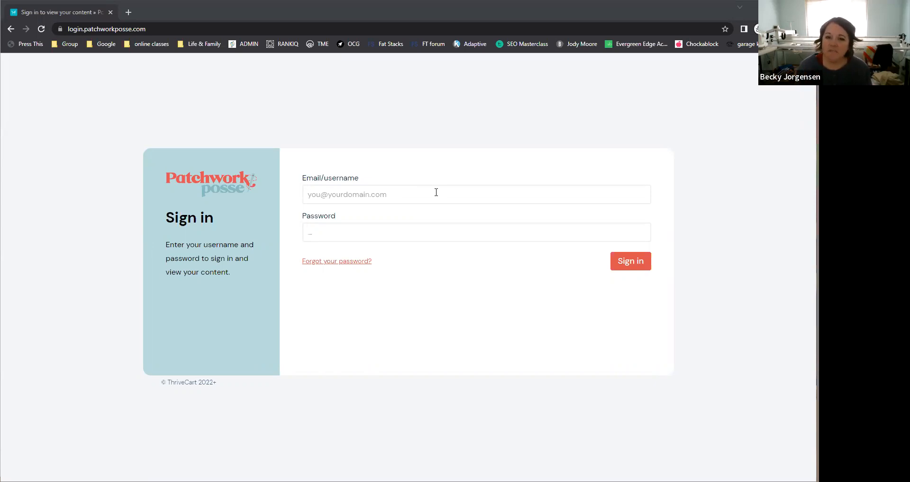
mouse_move(485, 141)
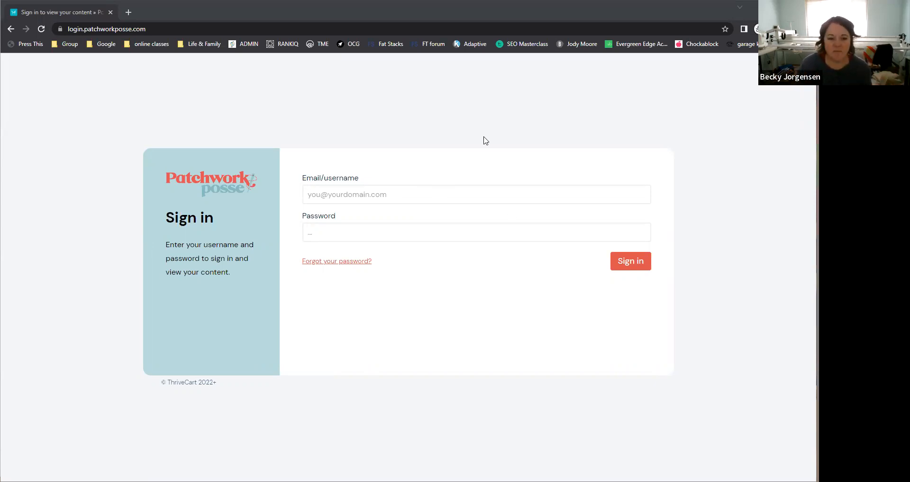
mouse_move(335, 260)
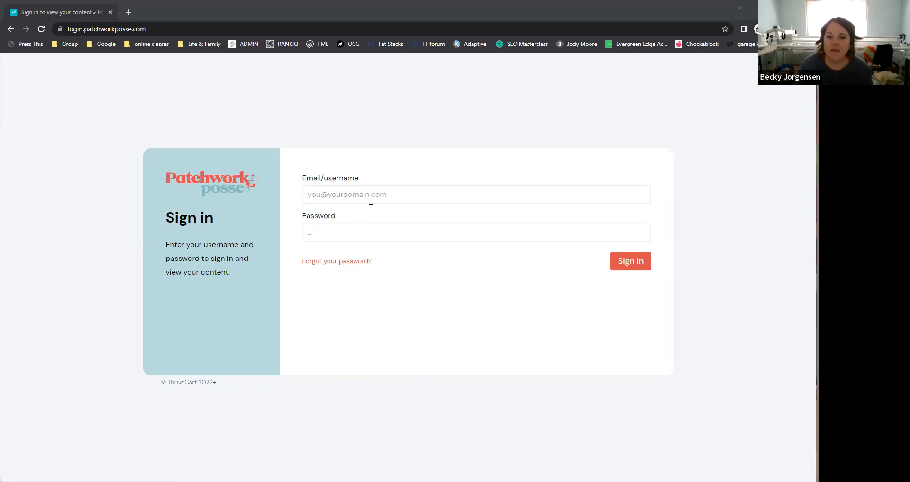
mouse_move(421, 220)
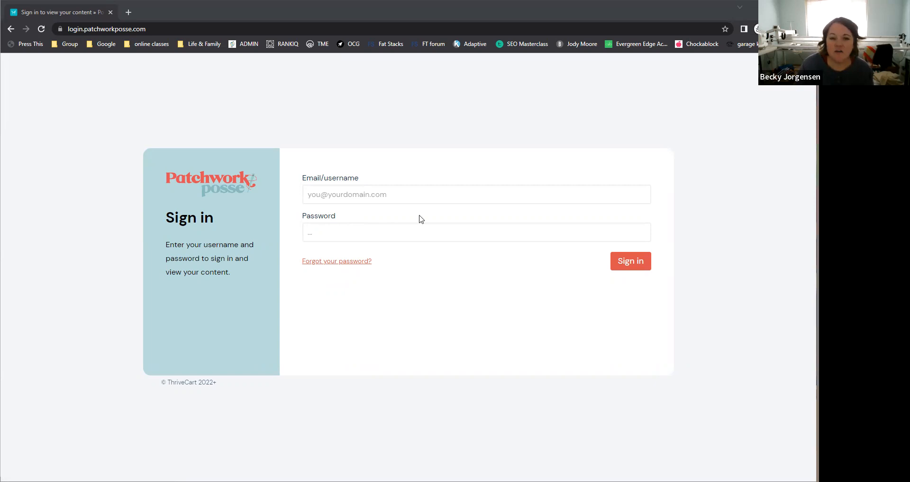
Browse the courses page, then return to the Welcome & Tour page.
right_click(476, 232)
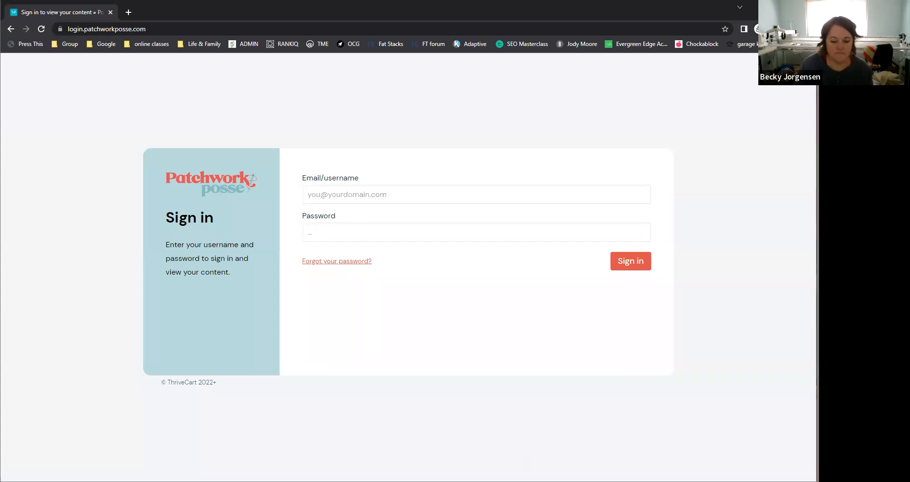
click(629, 261)
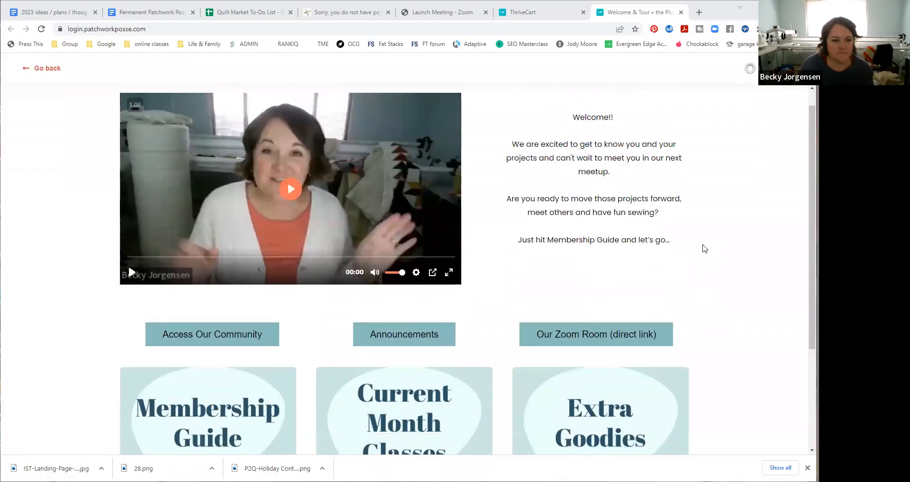
scroll(down, 3)
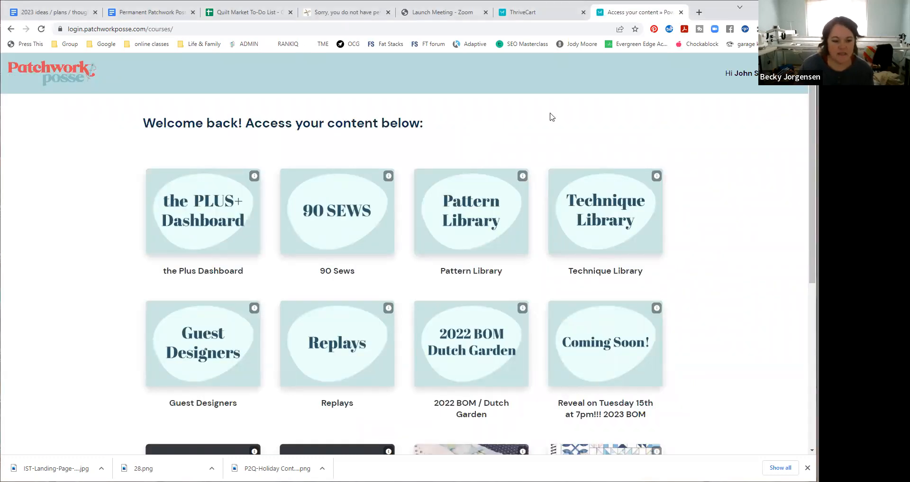
mouse_move(306, 220)
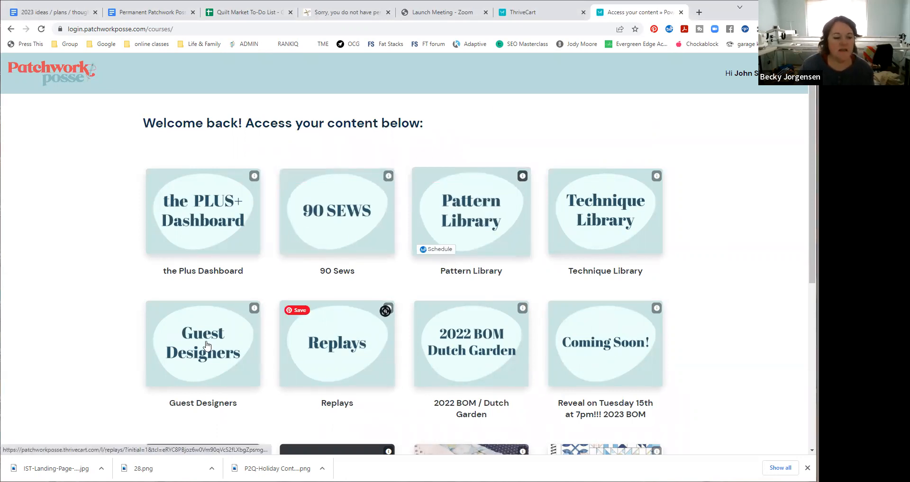
mouse_move(240, 345)
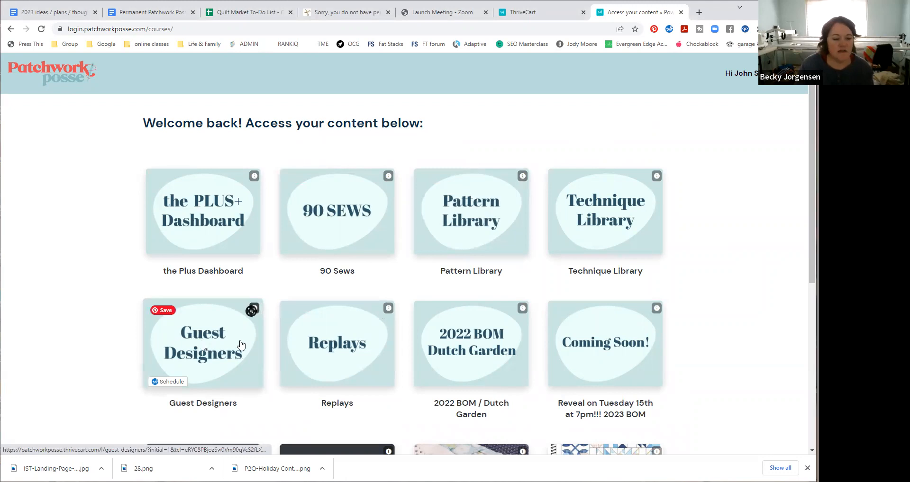
mouse_move(496, 351)
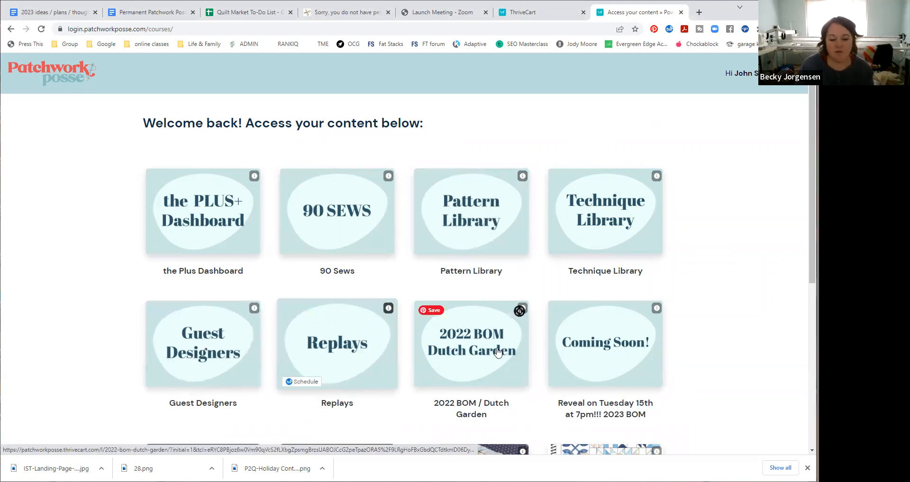
scroll(down, 3)
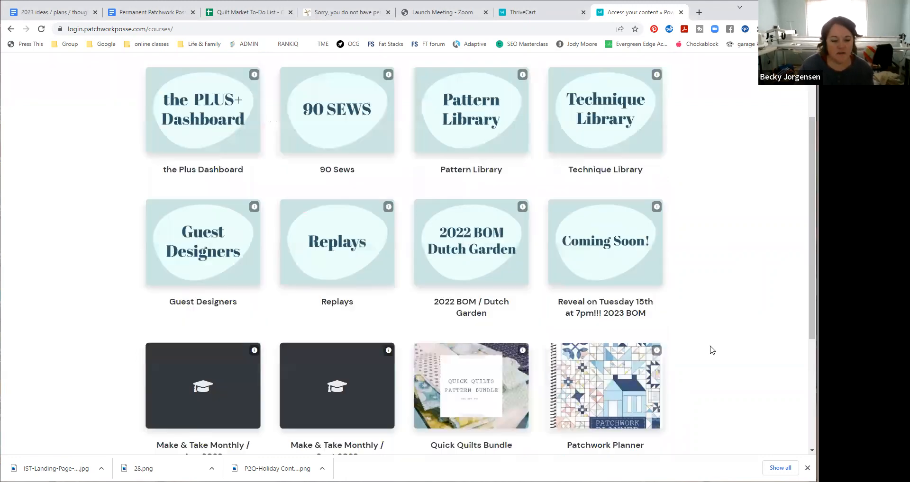
scroll(up, 3)
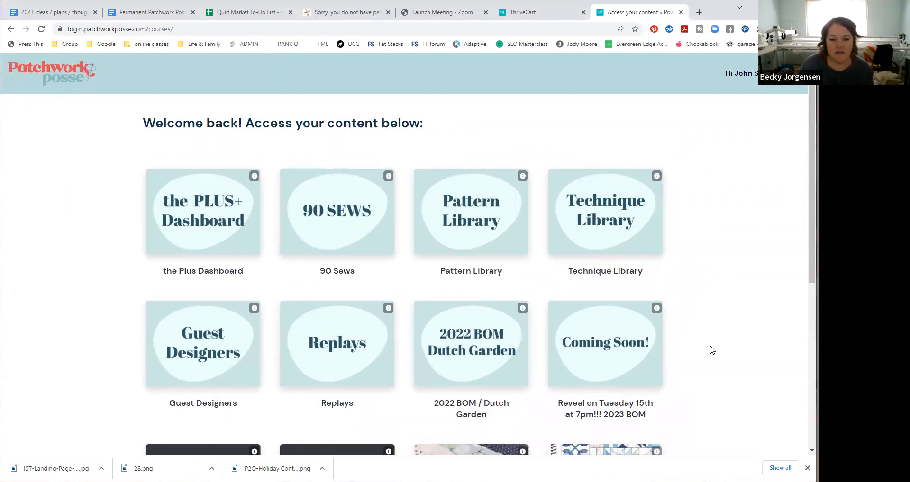
mouse_move(527, 94)
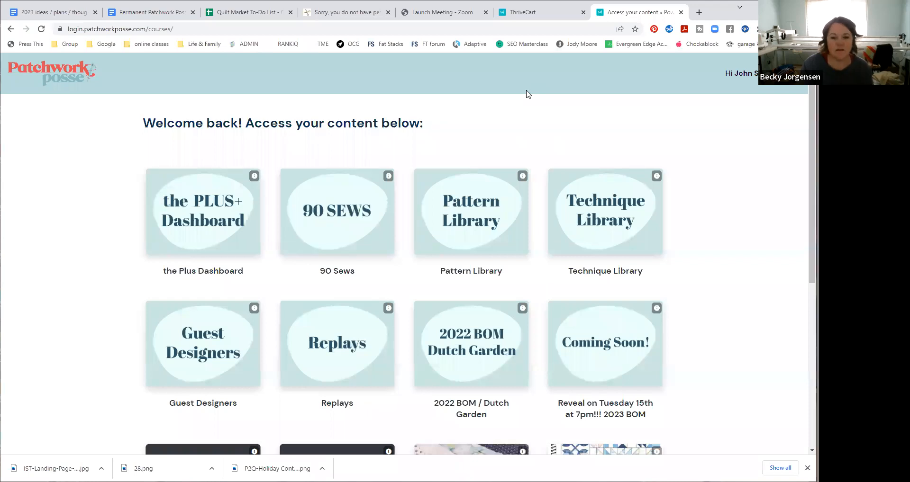
click(203, 210)
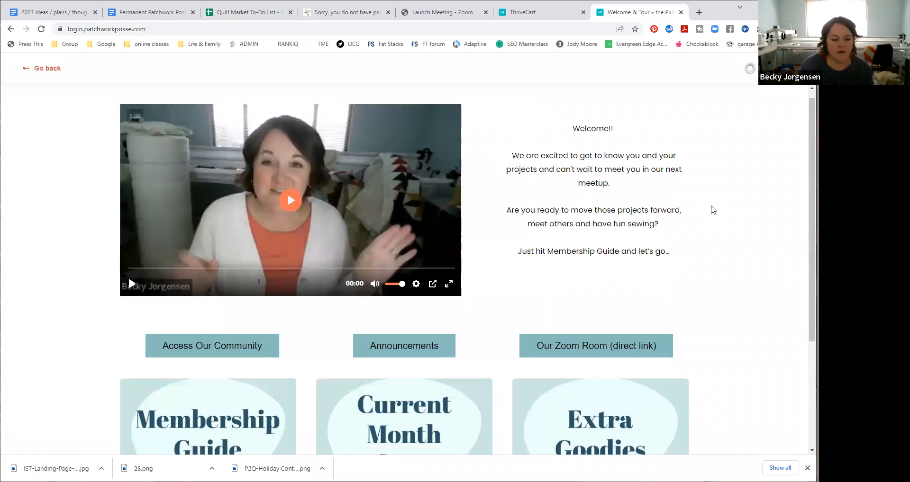
Open the Membership Guide module card so its 11 lessons are listed.
scroll(down, 3)
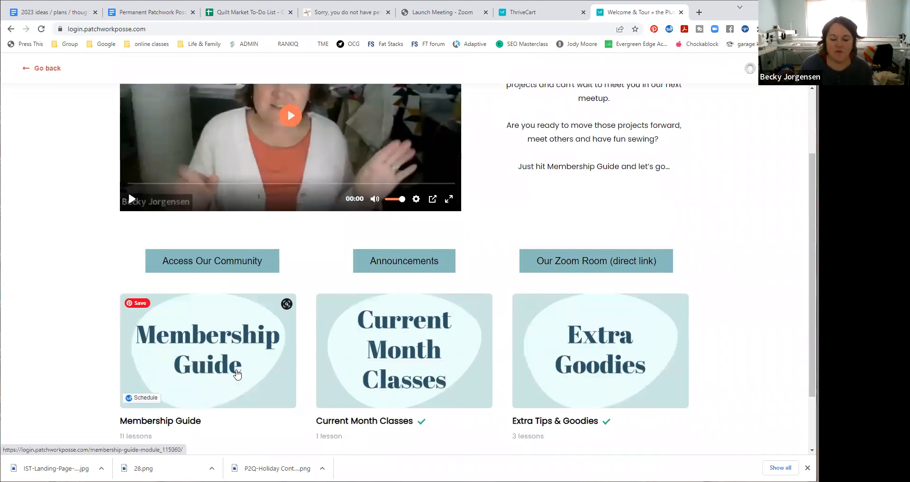
click(207, 351)
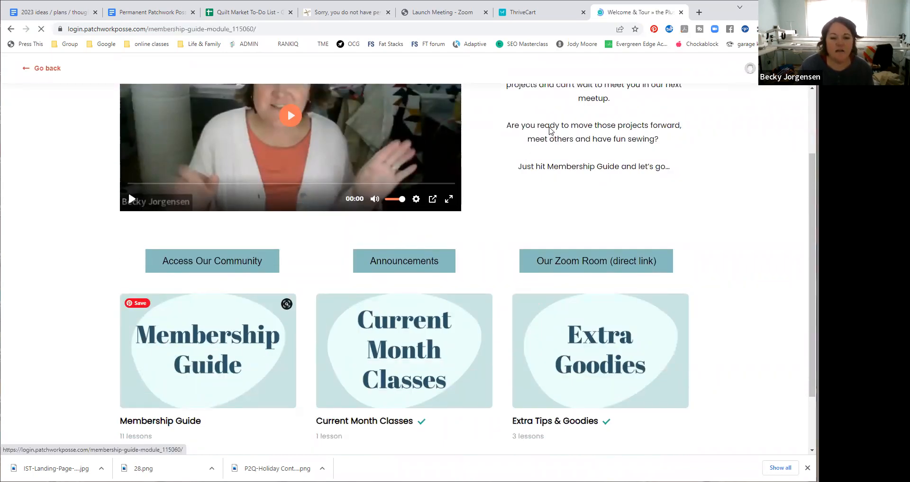
click(207, 351)
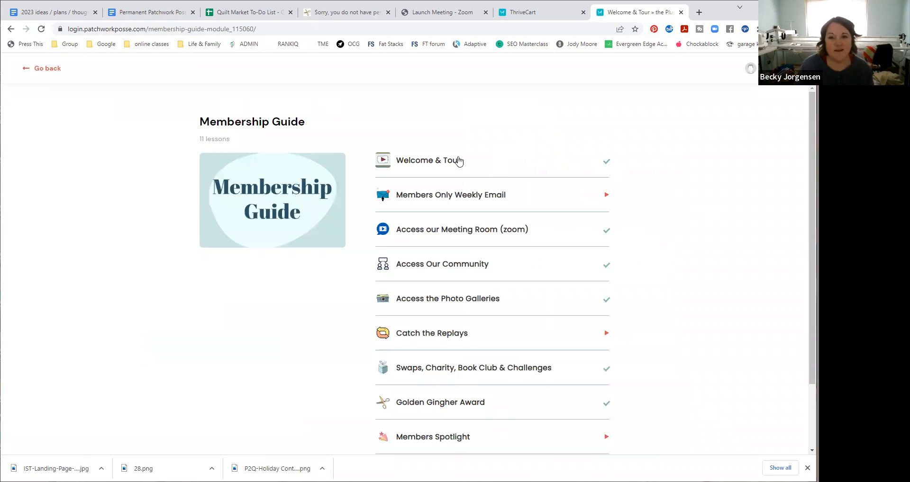
mouse_move(505, 172)
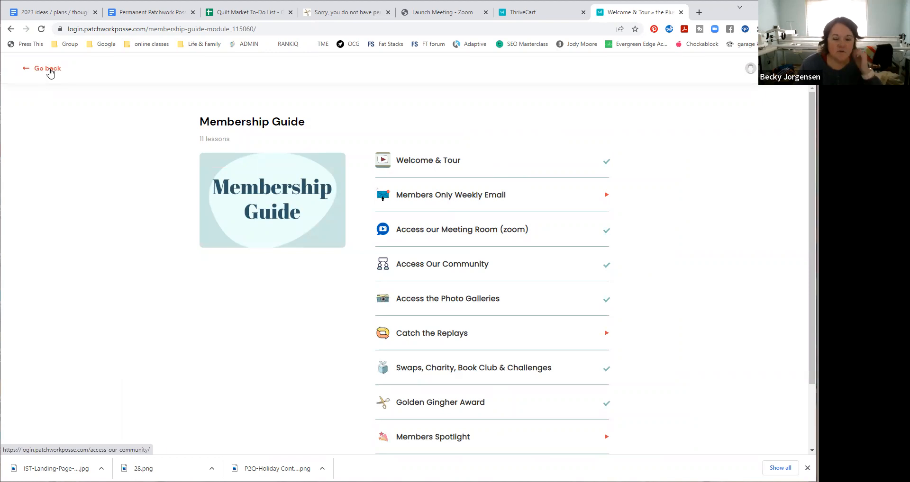
Follow the member-area link to community.patchworkposseplus.com, landing on the guest access notice.
click(48, 68)
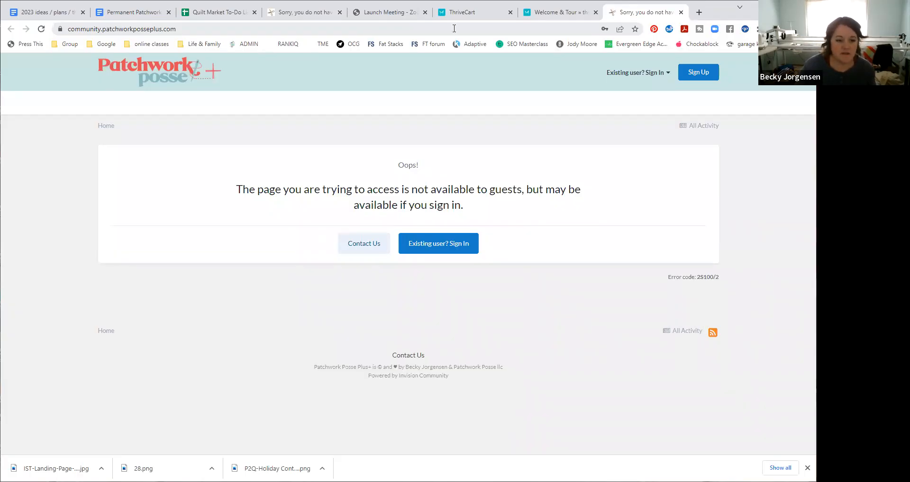
mouse_move(536, 169)
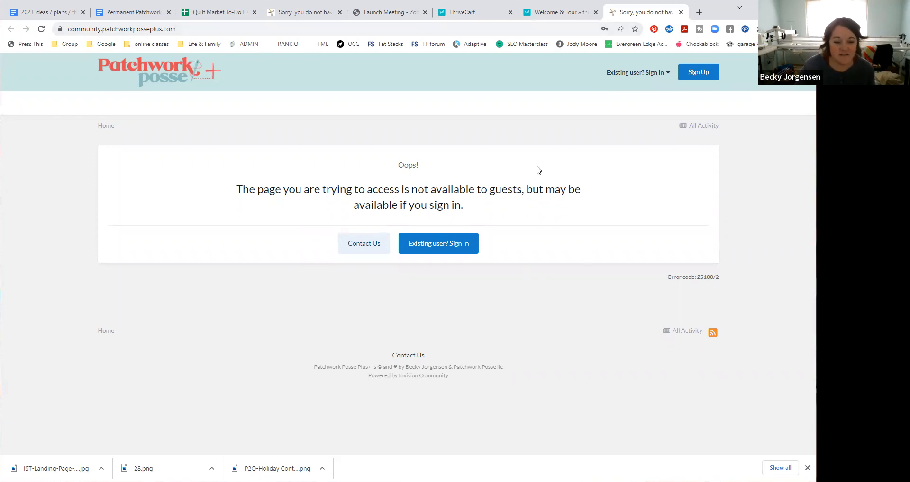
mouse_move(490, 138)
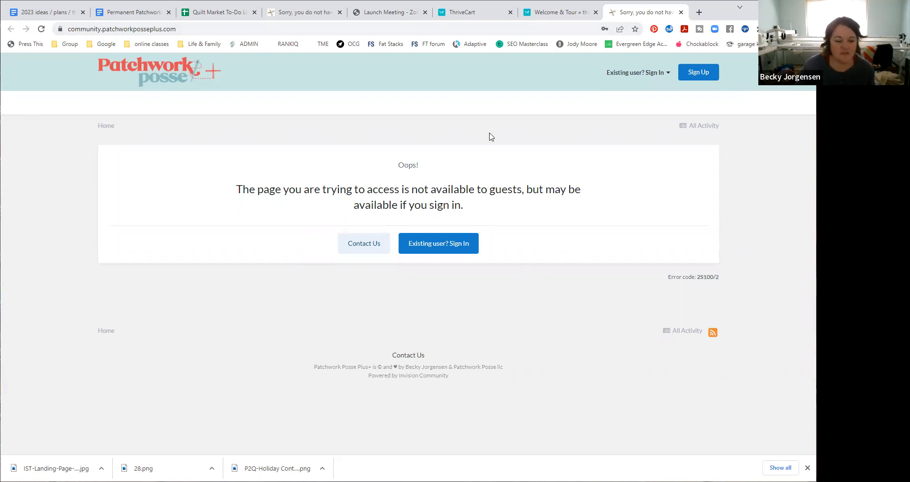
mouse_move(438, 243)
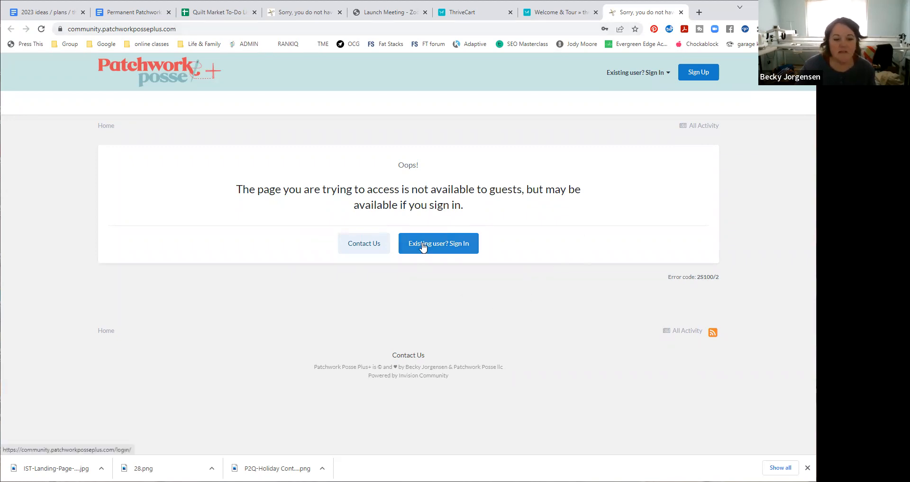
Sign in as an existing user with the autofilled email and password, reaching the forums home.
click(437, 243)
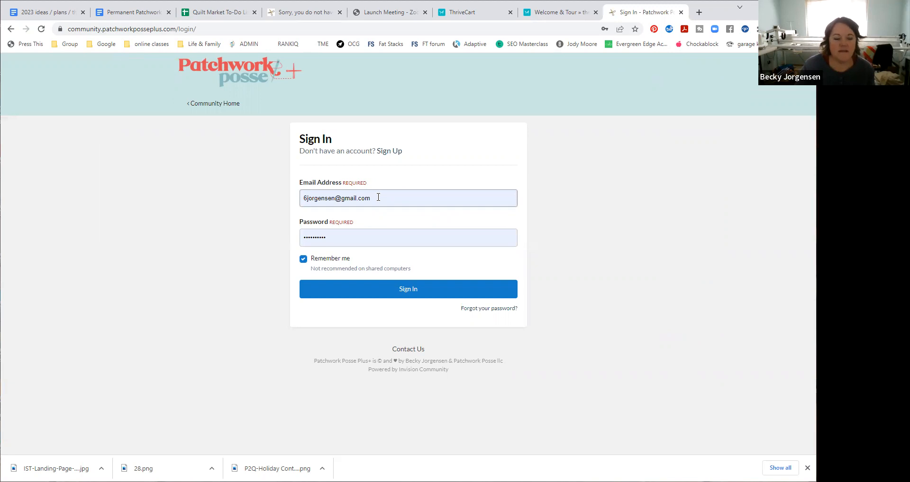
click(407, 237)
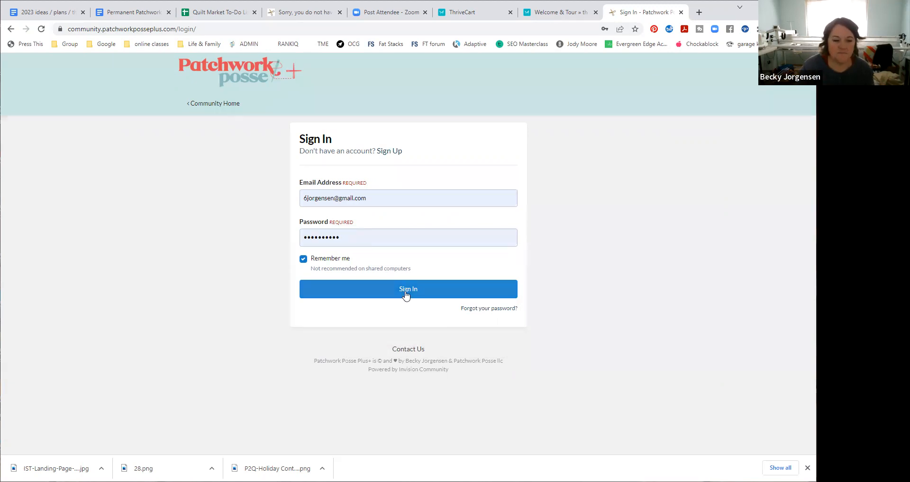
click(407, 289)
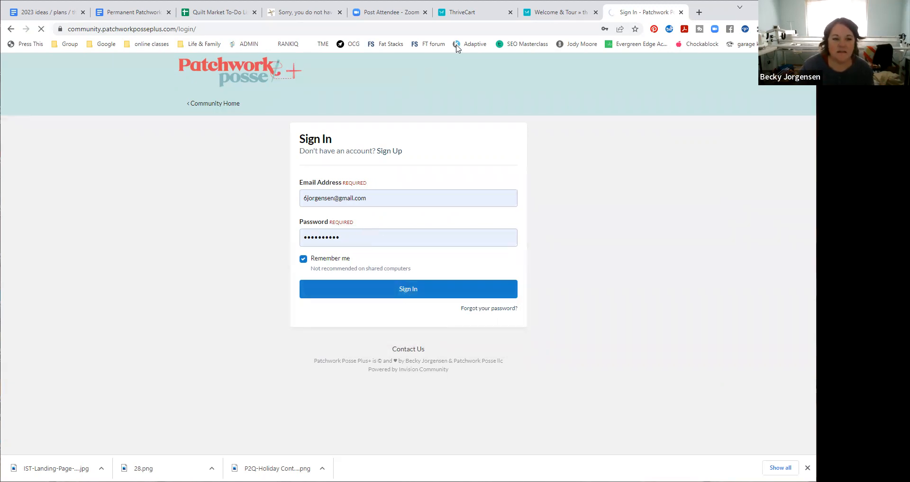
click(407, 289)
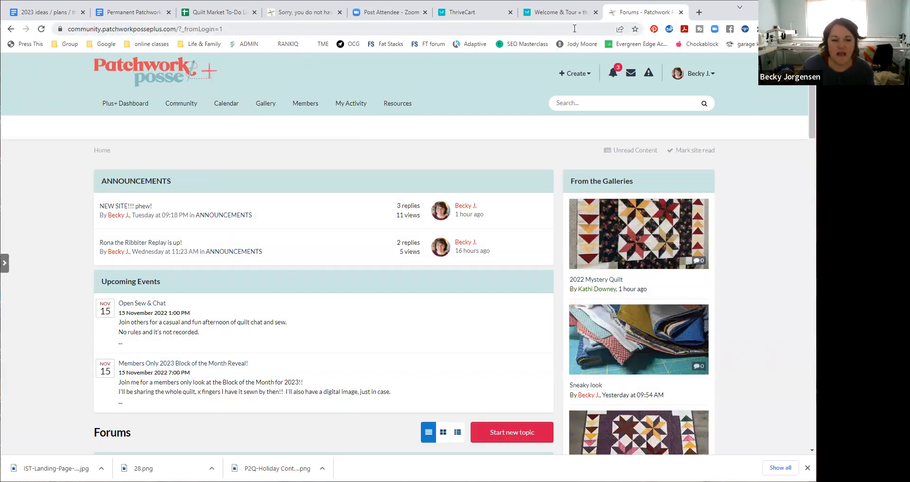
mouse_move(562, 184)
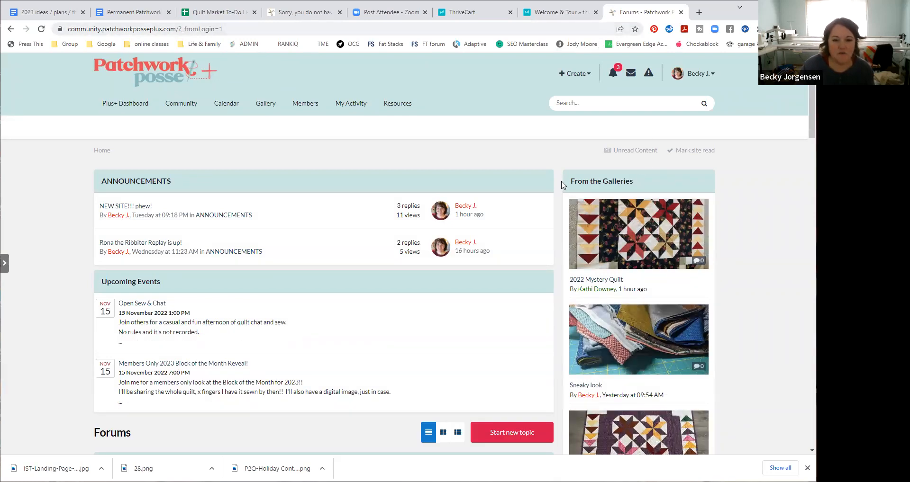
scroll(down, 3)
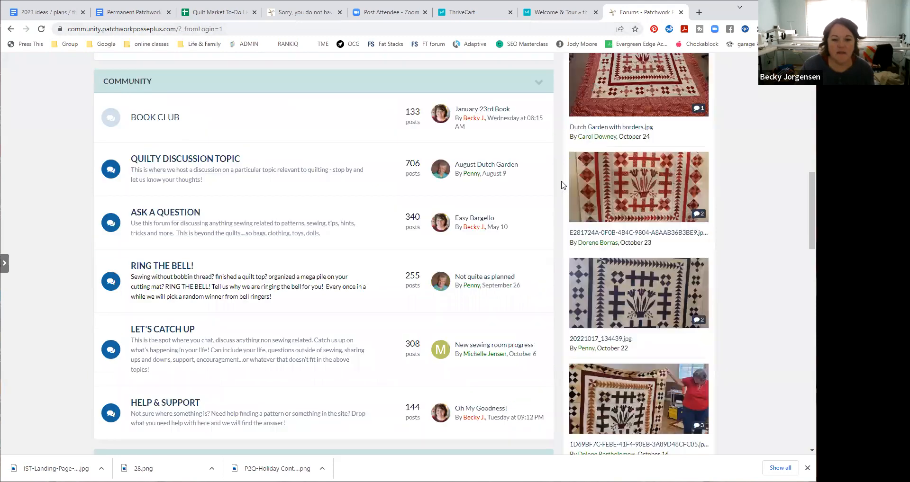
scroll(up, 3)
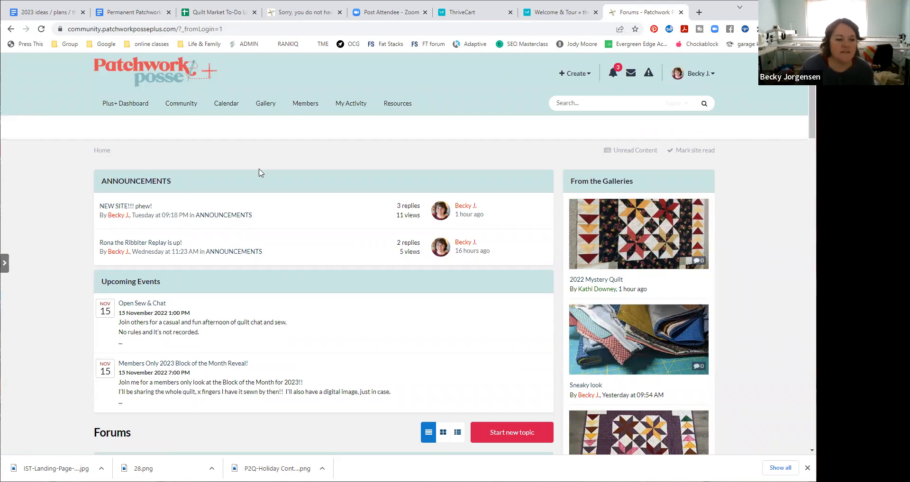
mouse_move(514, 162)
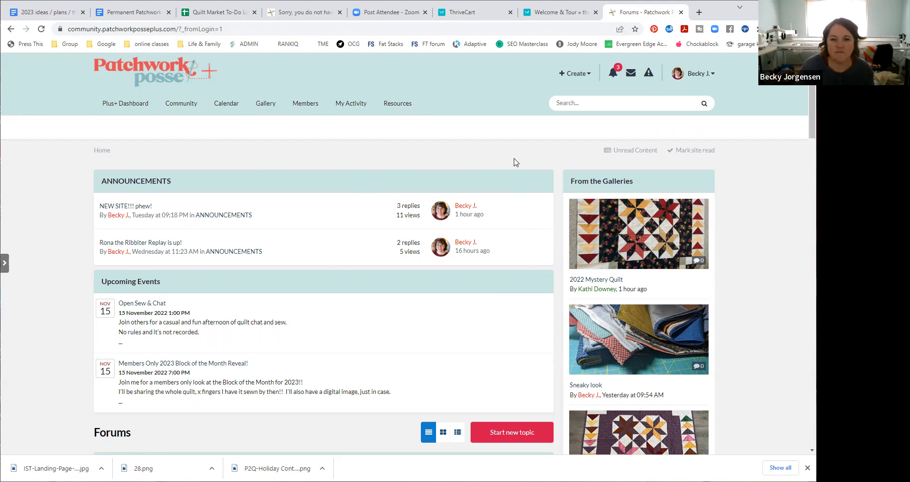
mouse_move(578, 400)
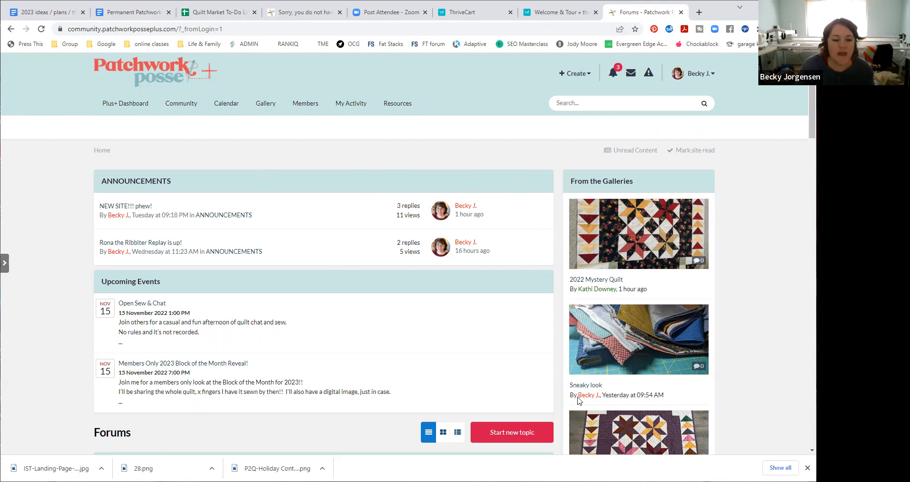
click(692, 73)
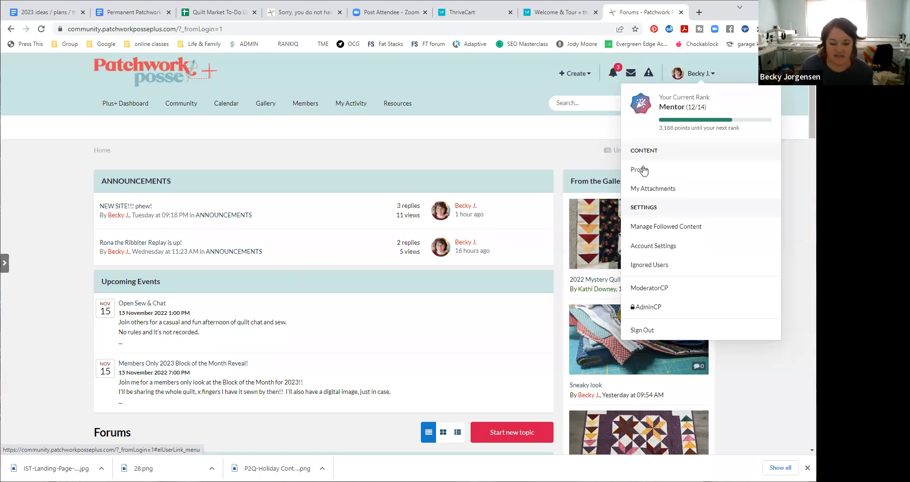
mouse_move(639, 170)
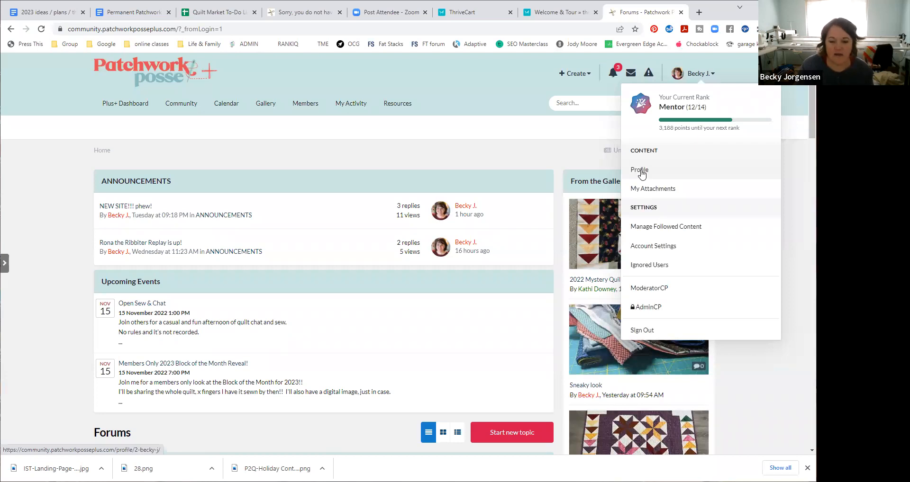
mouse_move(638, 170)
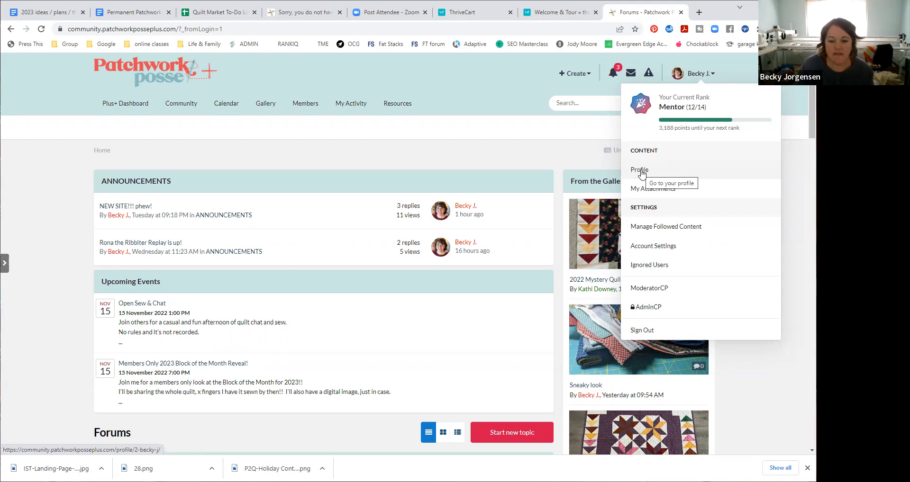
click(637, 170)
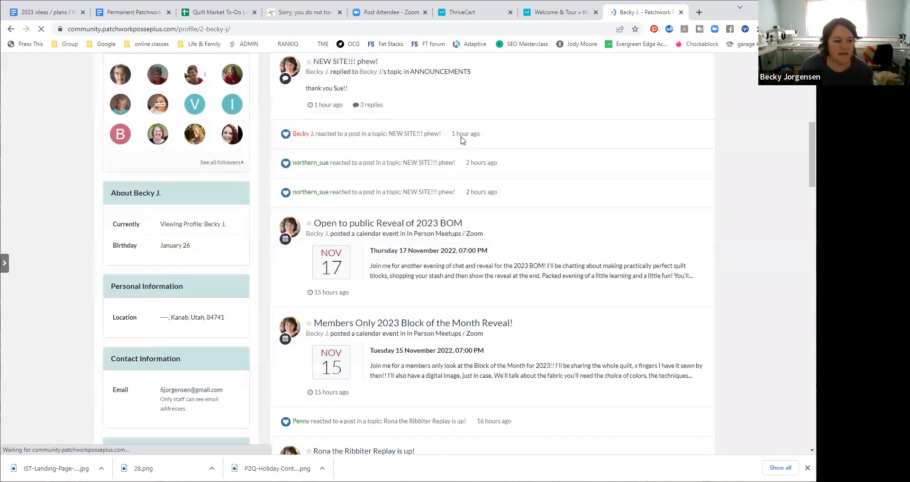
scroll(down, 3)
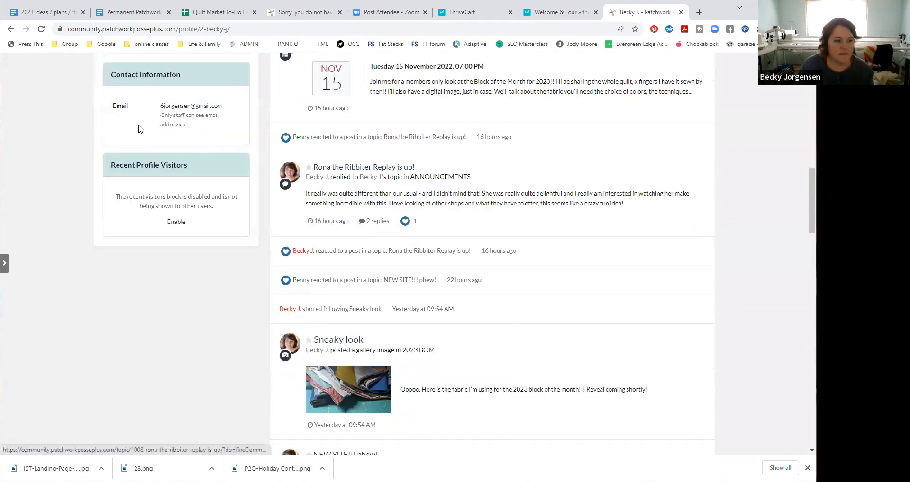
scroll(down, 3)
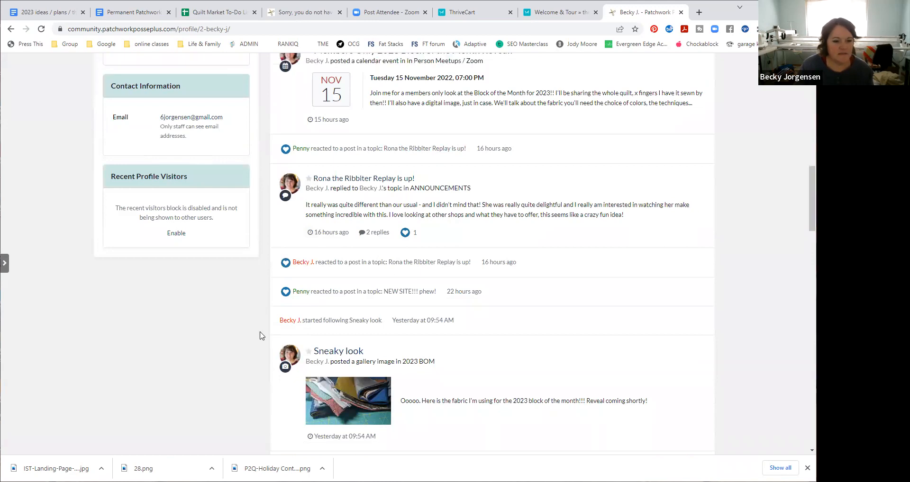
scroll(up, 3)
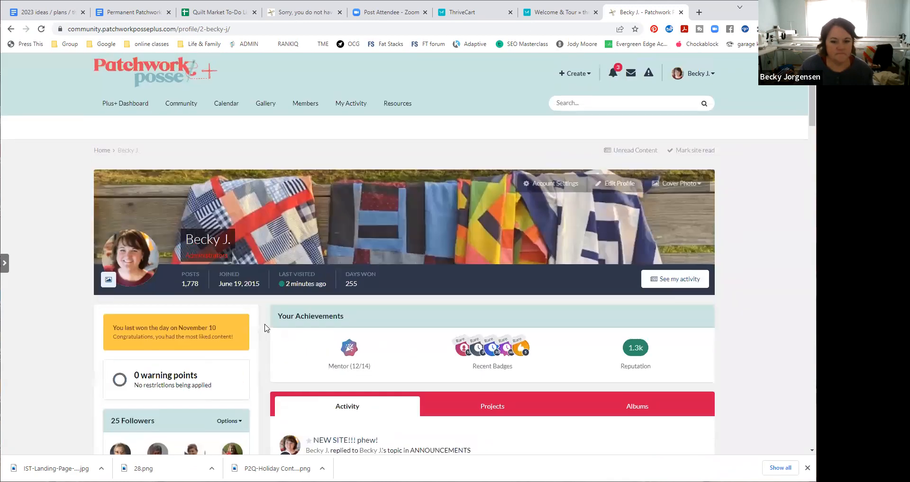
click(549, 184)
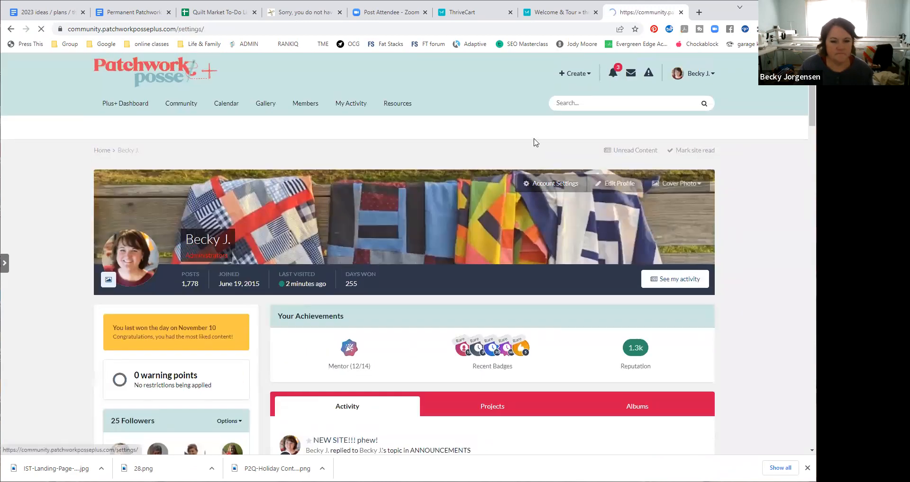
Show the account settings Overview with display name, email and the Change password section.
click(554, 184)
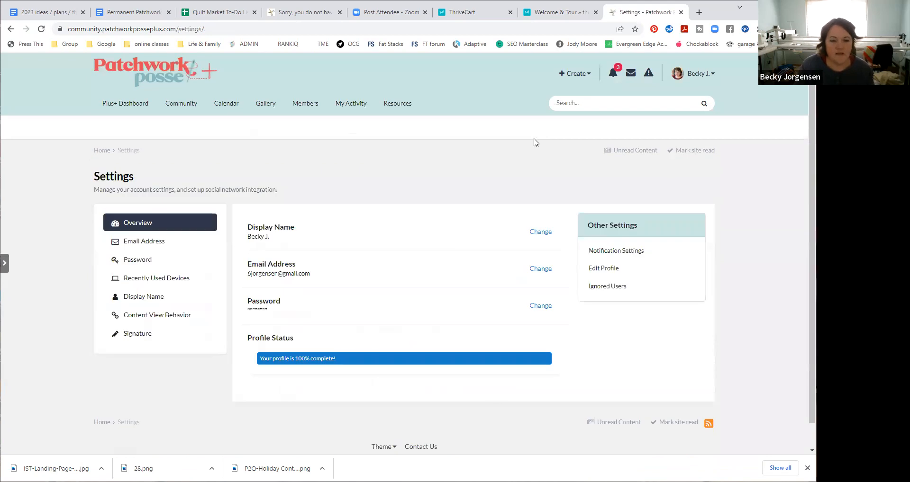
click(693, 73)
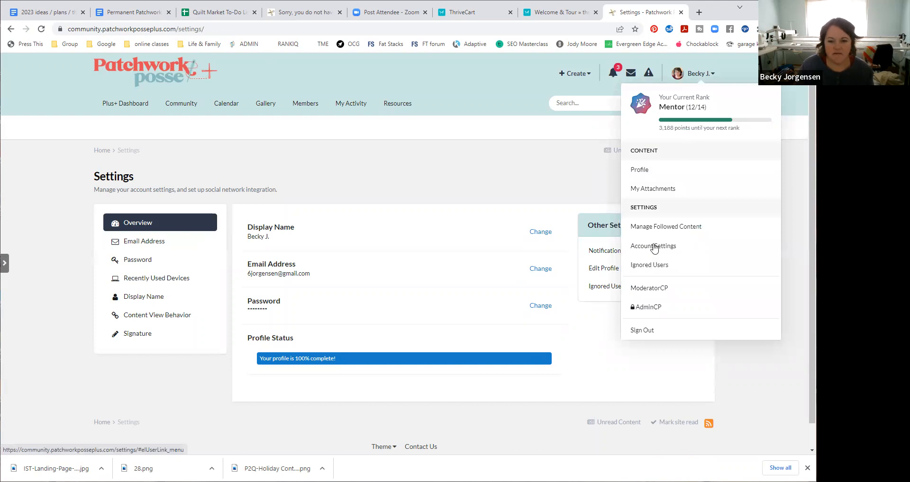
click(652, 246)
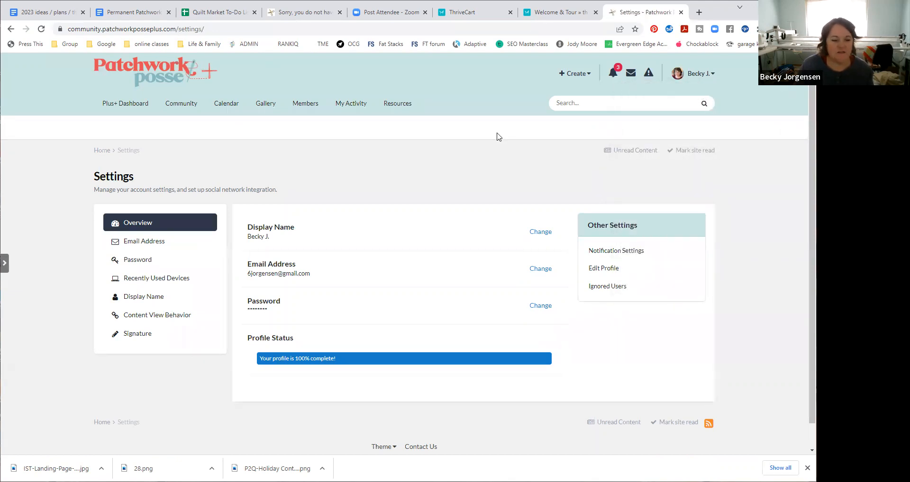
mouse_move(268, 286)
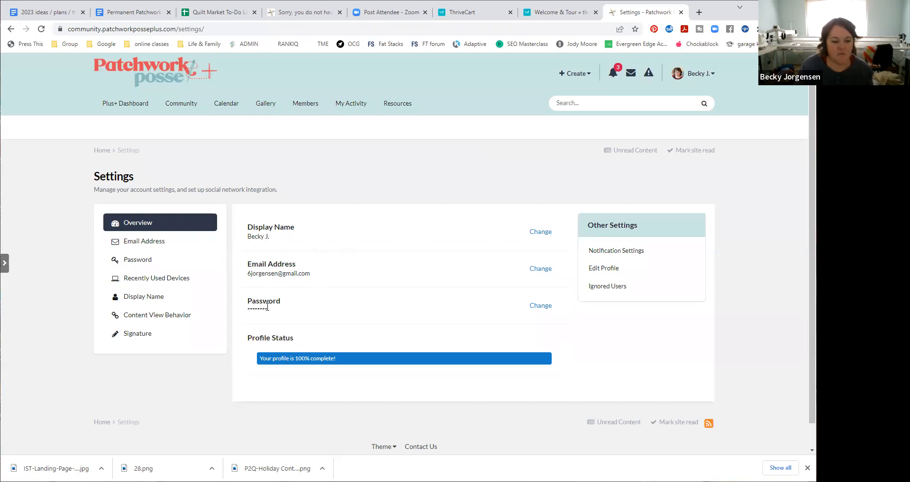
double_click(264, 302)
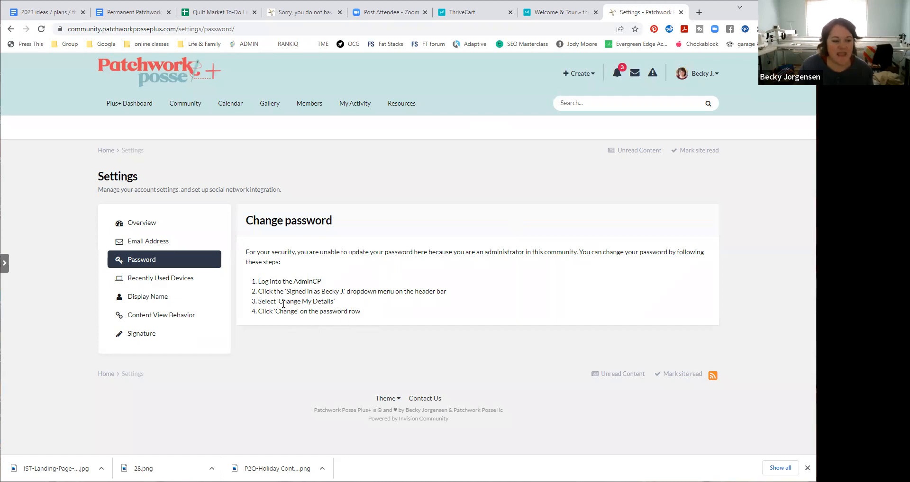
mouse_move(394, 220)
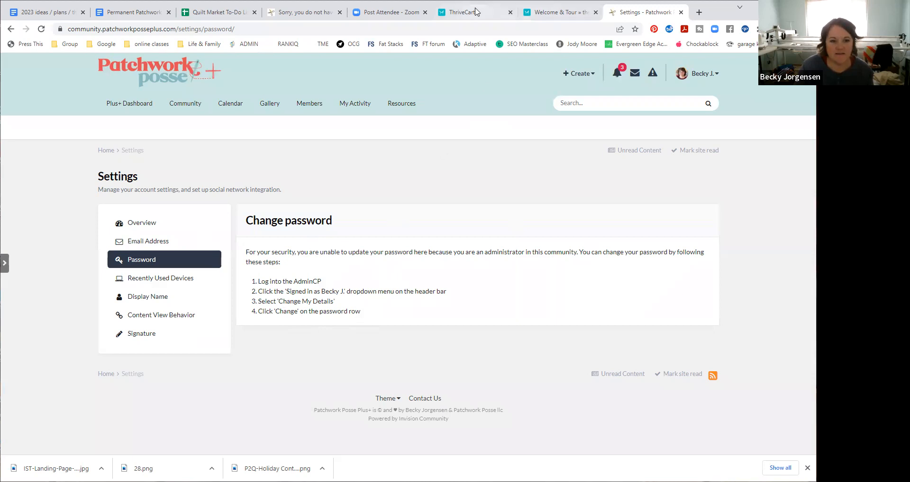
mouse_move(461, 11)
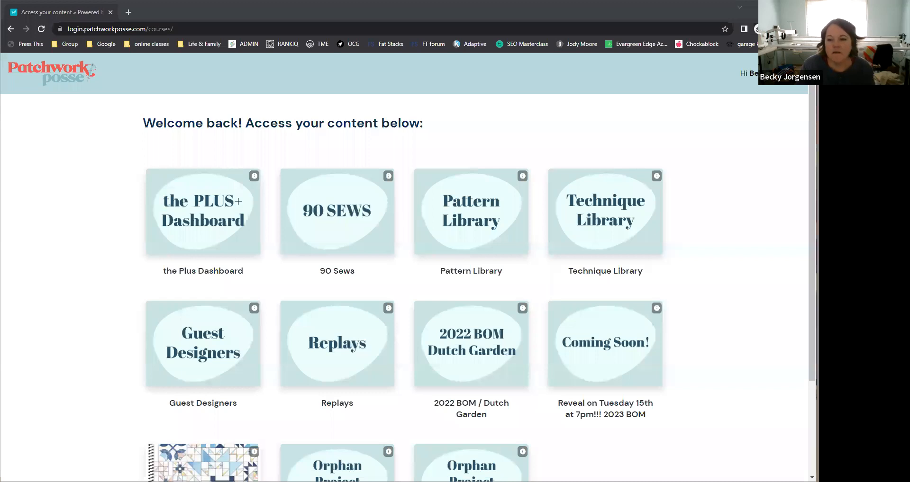
mouse_move(602, 111)
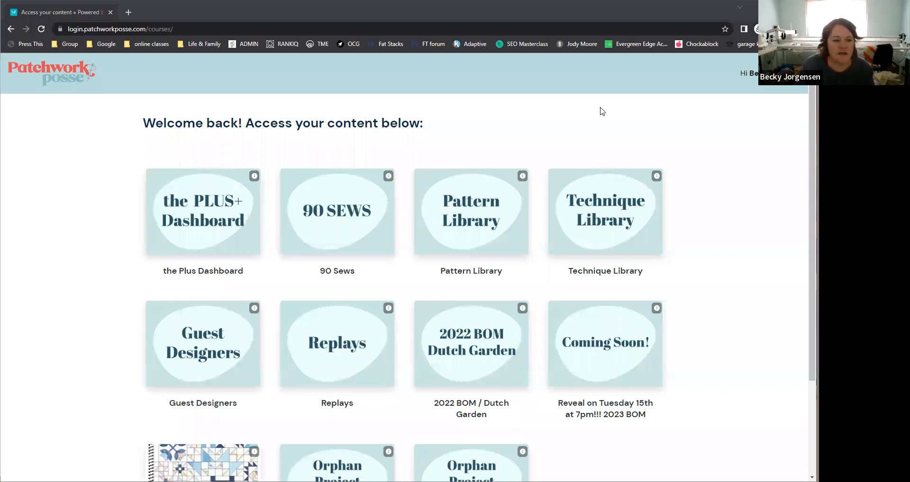
mouse_move(546, 103)
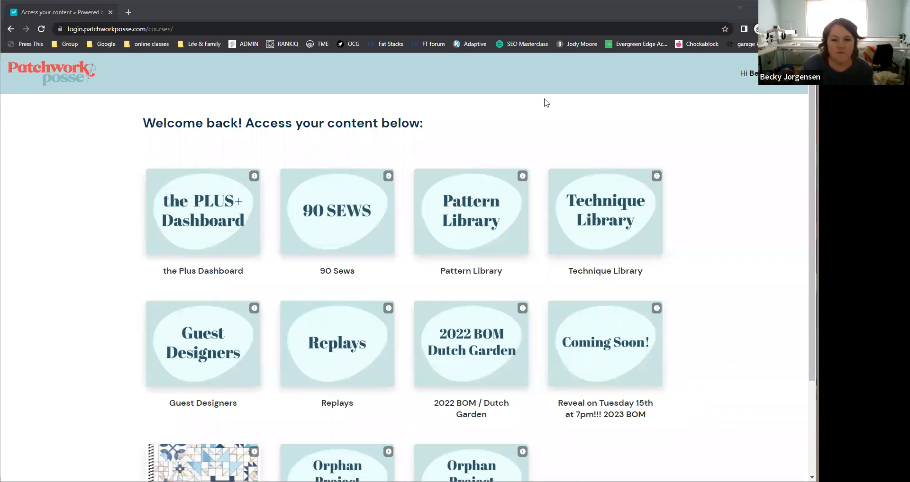
mouse_move(684, 95)
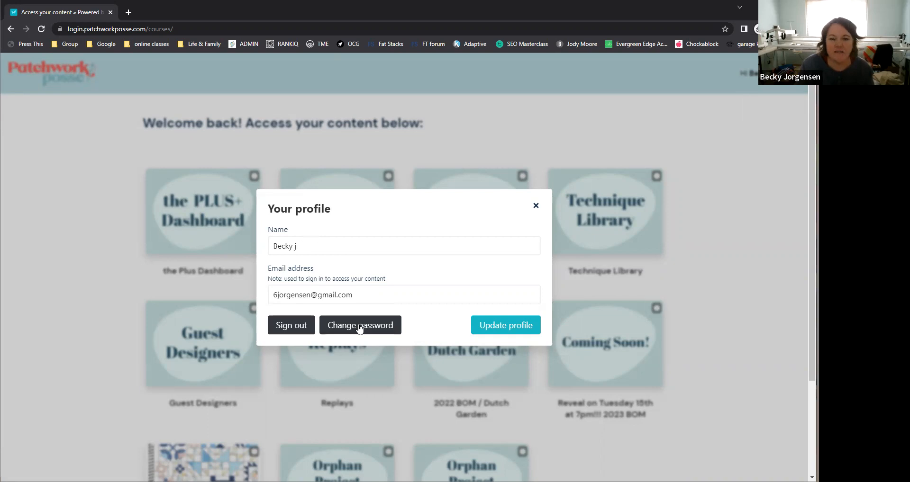
Reveal the empty new-password and repeat-password fields in the ThriveCart profile dialog.
click(360, 325)
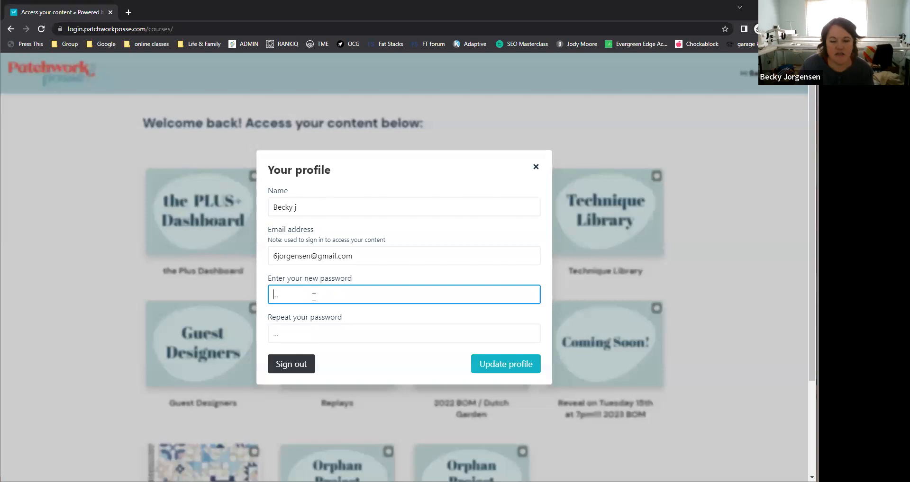
mouse_move(317, 336)
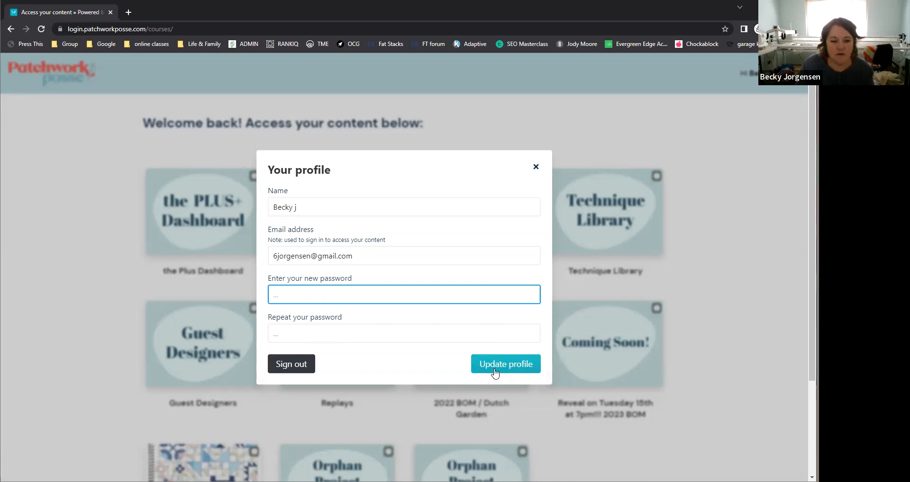
mouse_move(567, 459)
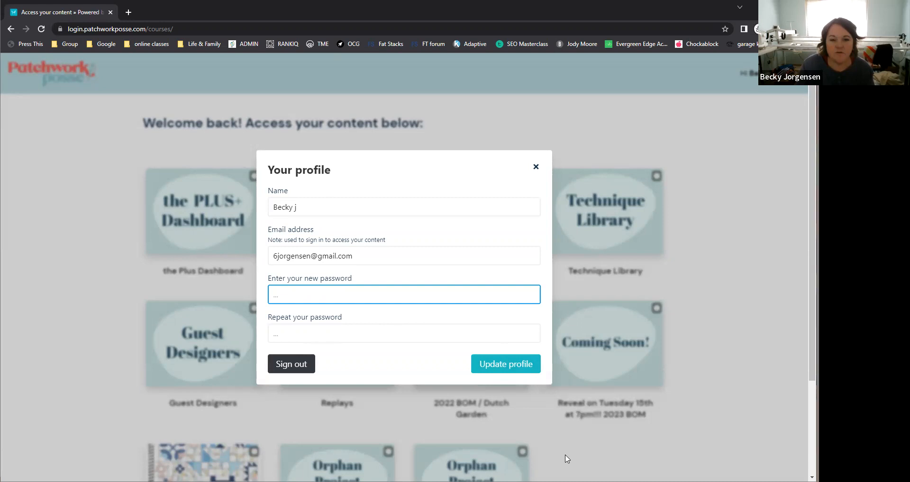